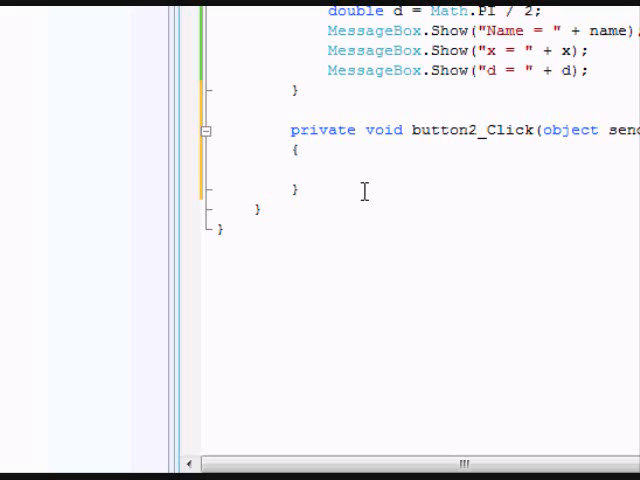
# In button2_Click, declare int x = 5; and begin the if statement with 'if ('.
pyautogui.write('in')
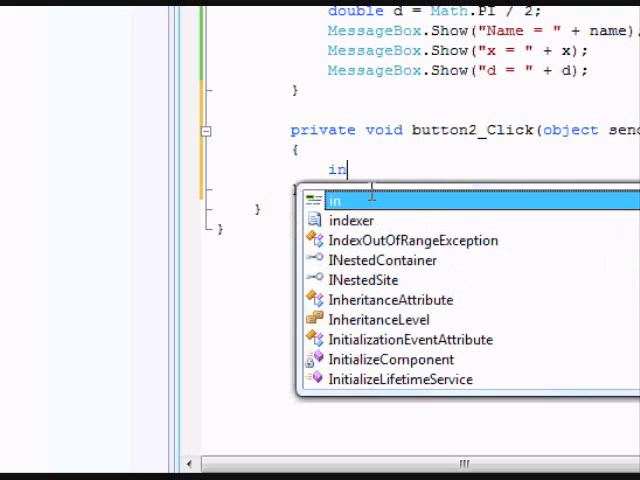
pyautogui.write('t x')
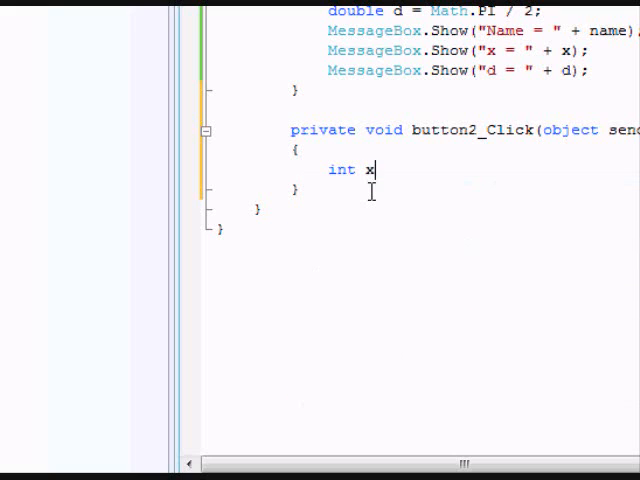
pyautogui.write('= 5')
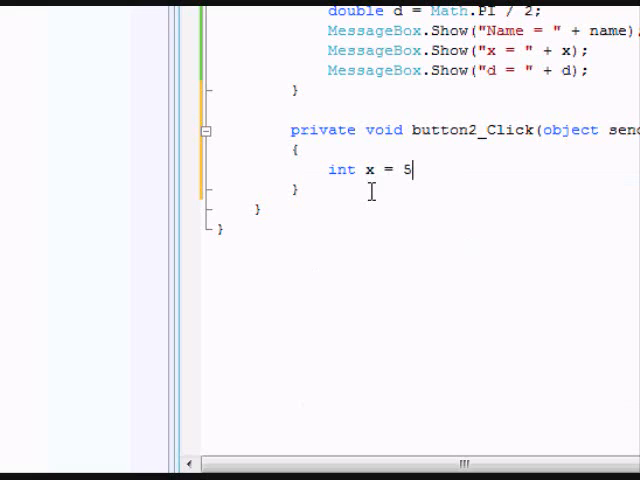
pyautogui.write(';')
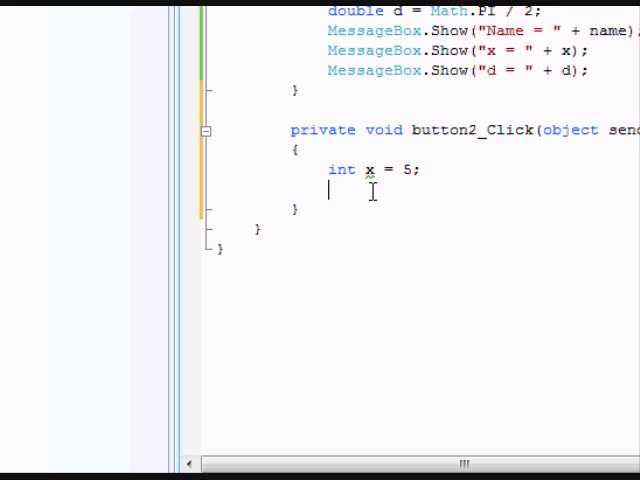
pyautogui.write('if')
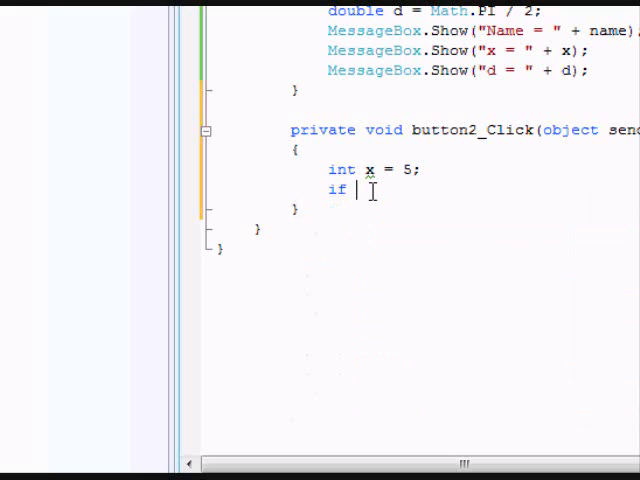
pyautogui.write('(')
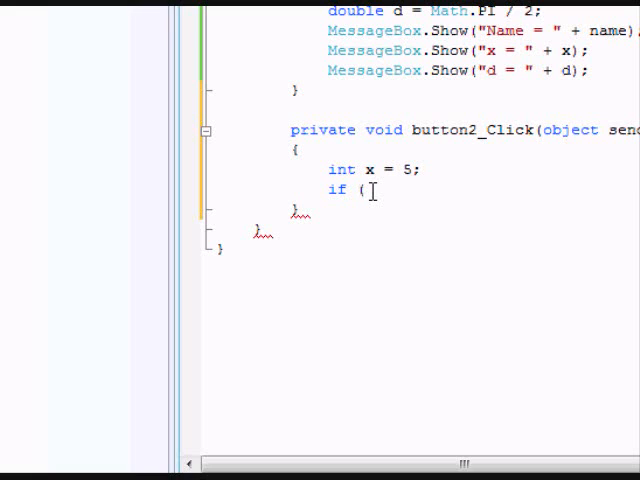
pyautogui.moveTo(394, 242)
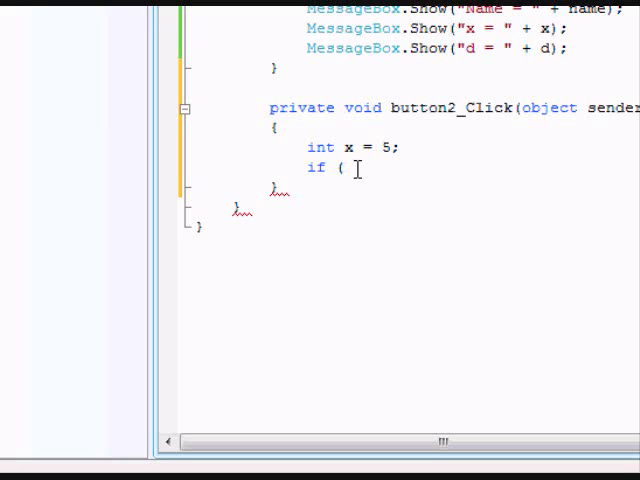
# Complete the condition as if (x == 10) and add the opening brace.
pyautogui.write('x==')
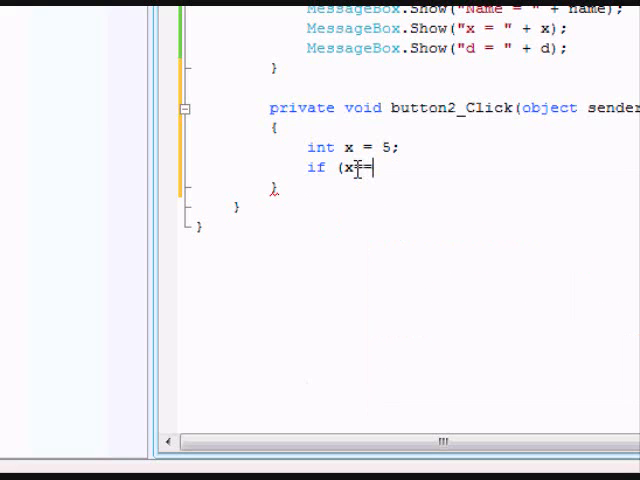
pyautogui.write('10')
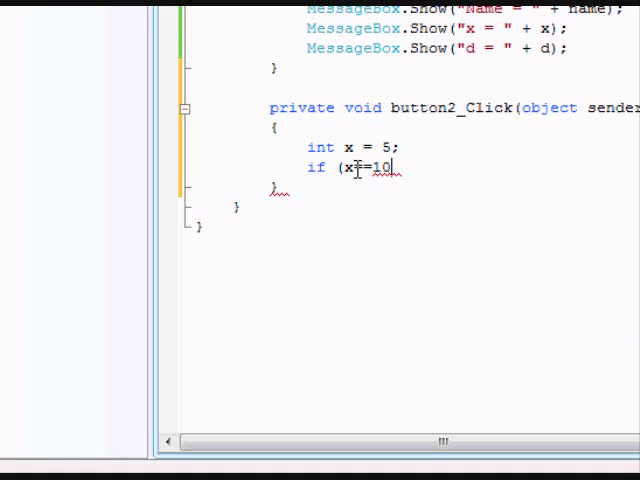
pyautogui.write('=')
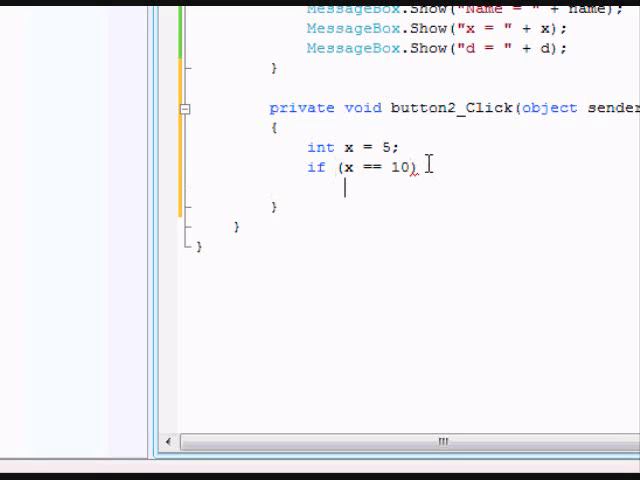
pyautogui.write('{')
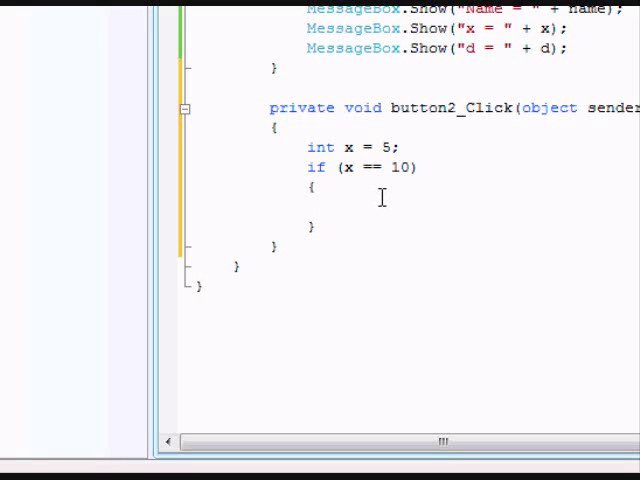
# Inside the if block, insert MessageBox.Show via the mbox snippet with the text "X is 10".
pyautogui.click(416, 168)
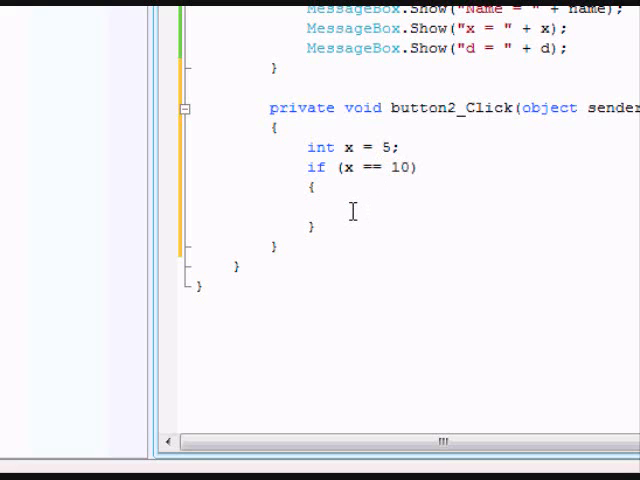
pyautogui.write('mbox')
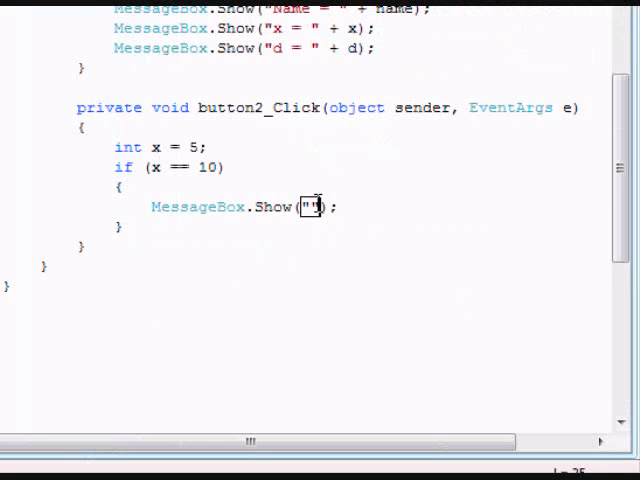
pyautogui.doubleClick(308, 208)
pyautogui.write('X is 10')
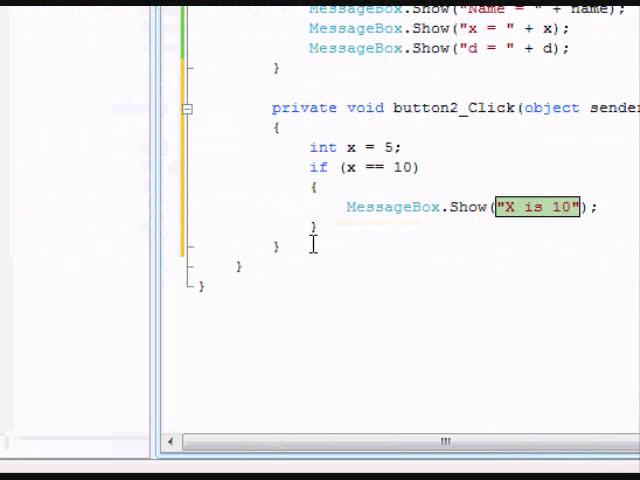
# Add an else branch with MessageBox.Show("X isn't 10");.
pyautogui.write('else')
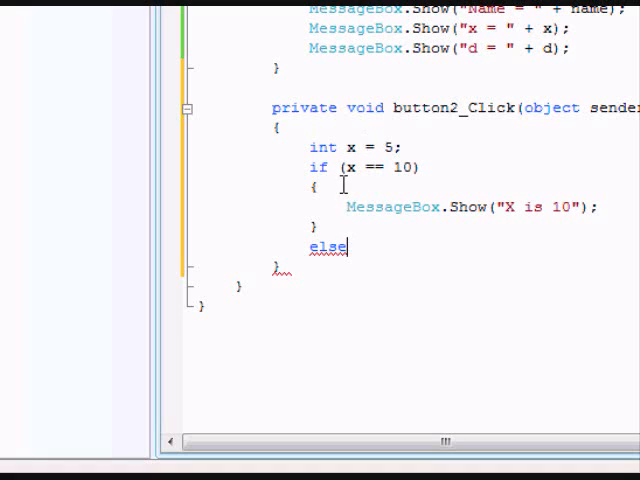
pyautogui.write('{ }')
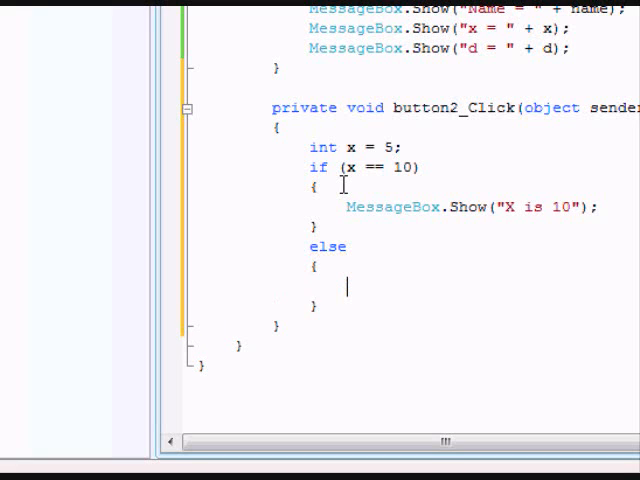
pyautogui.write('MessageBox.Show("Test");')
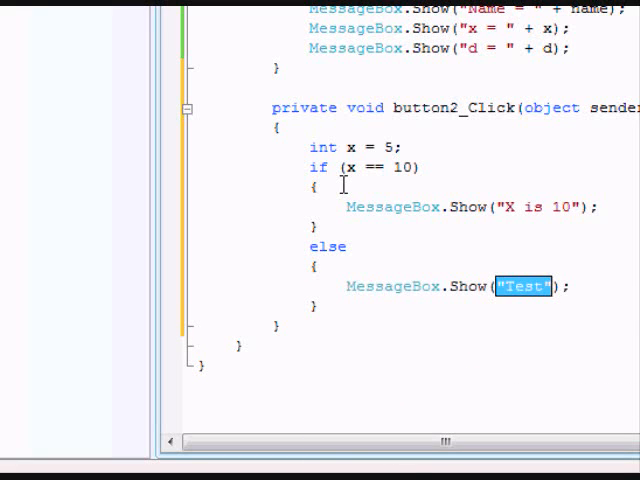
pyautogui.press('Delete')
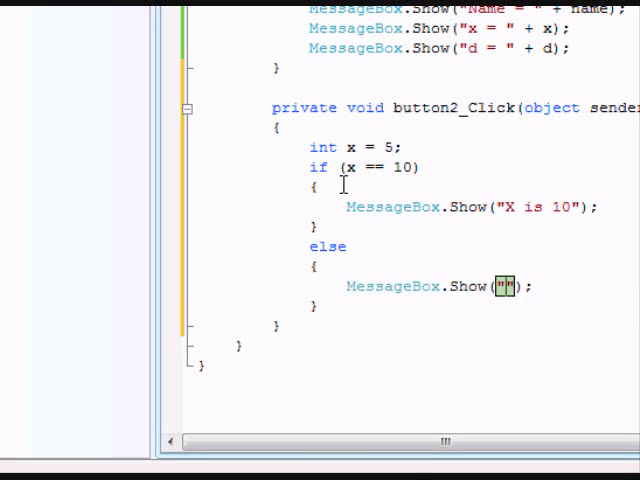
pyautogui.write('X isn')
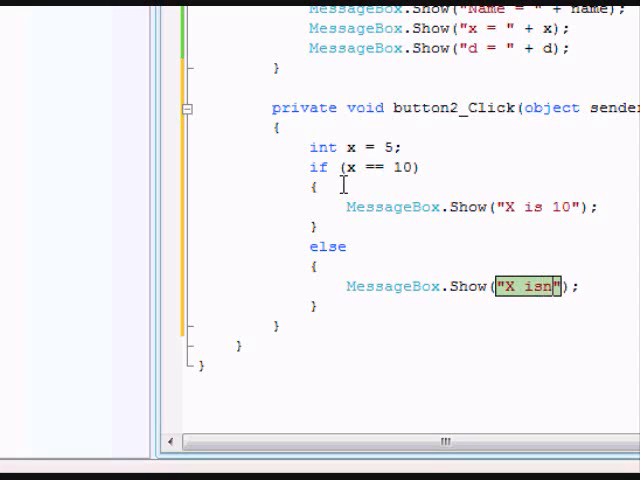
pyautogui.write("'t 10")
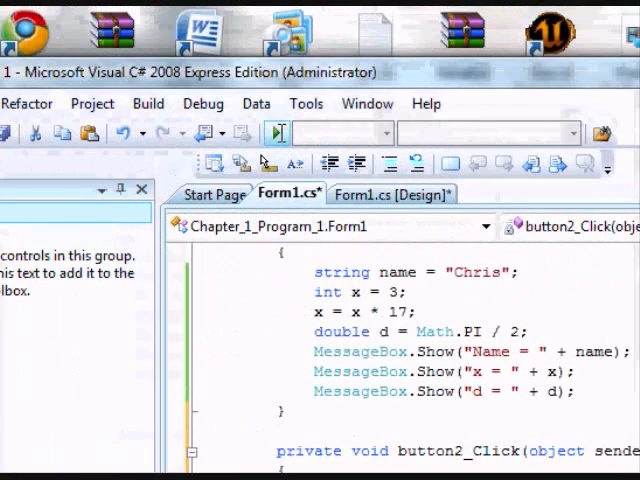
# Run the form, click button2 to see "X isn't 10", then return and create button3_Click.
pyautogui.click(278, 132)
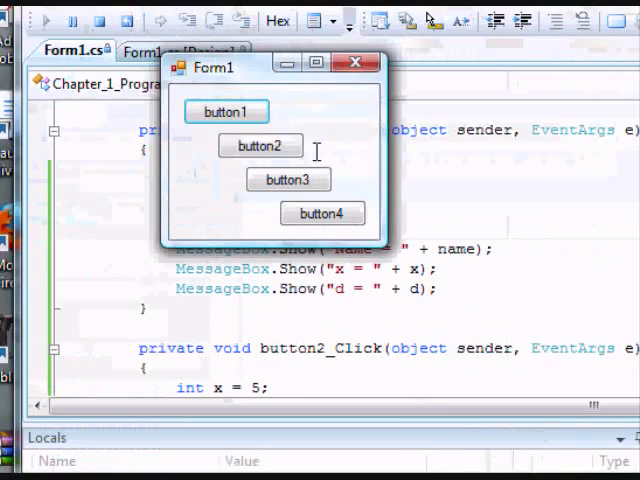
pyautogui.click(260, 146)
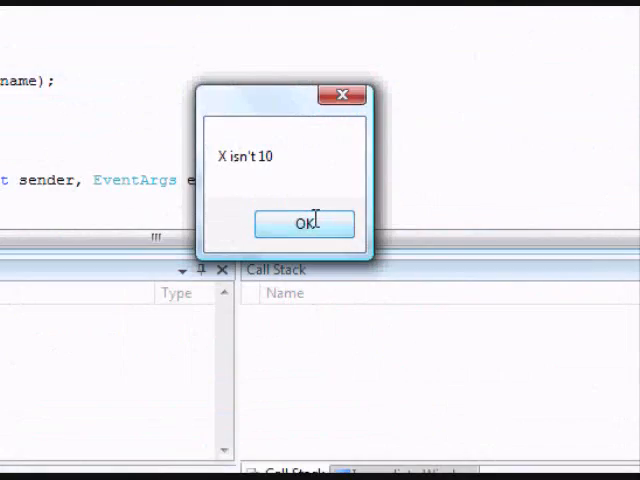
pyautogui.click(304, 222)
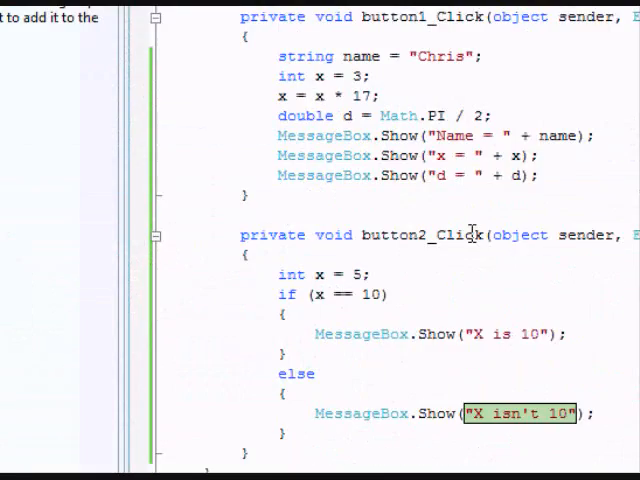
pyautogui.scroll(-3)
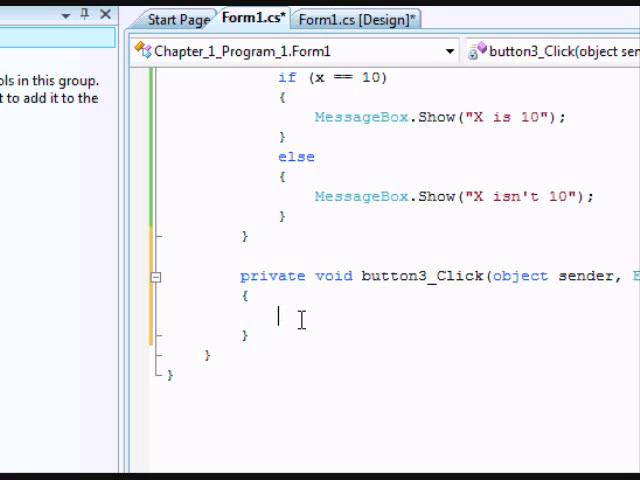
# In button3_Click, declare int someValue = 4; and string name = "Bobo Jr.";.
pyautogui.write('i')
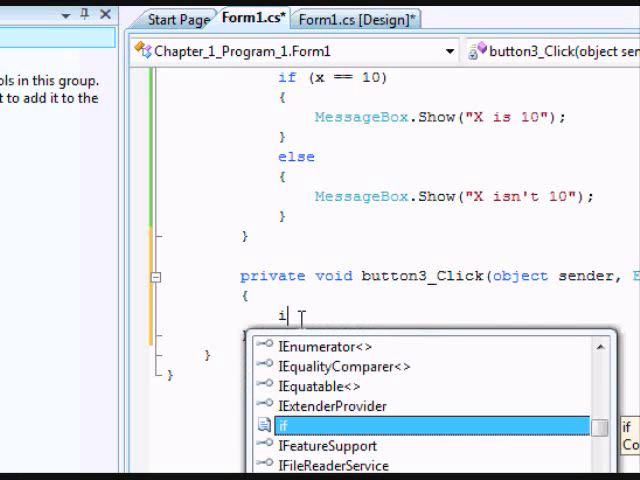
pyautogui.press('backspace')
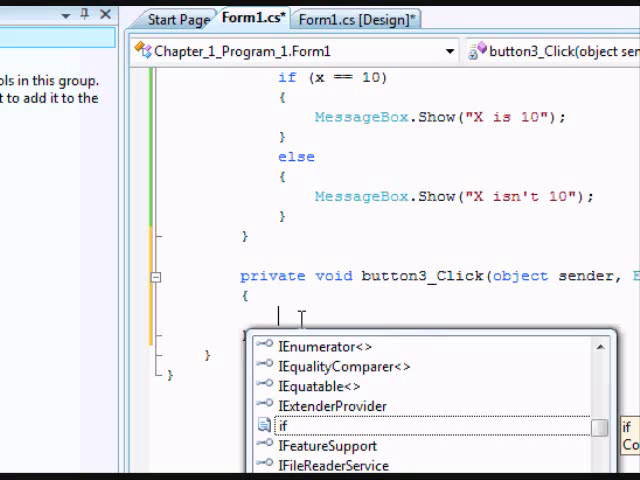
pyautogui.write('int')
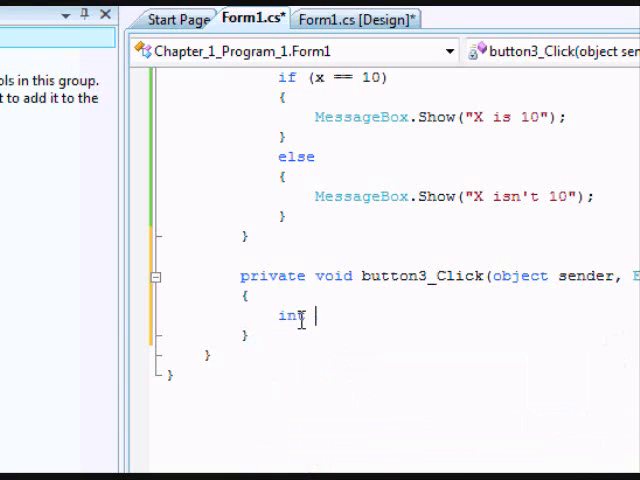
pyautogui.write('some')
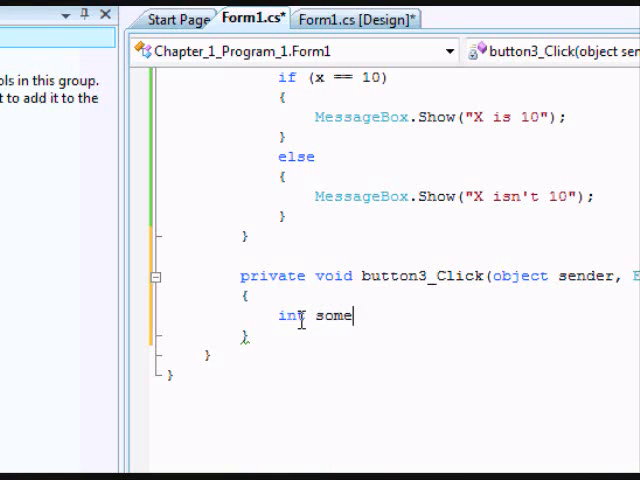
pyautogui.write('Value')
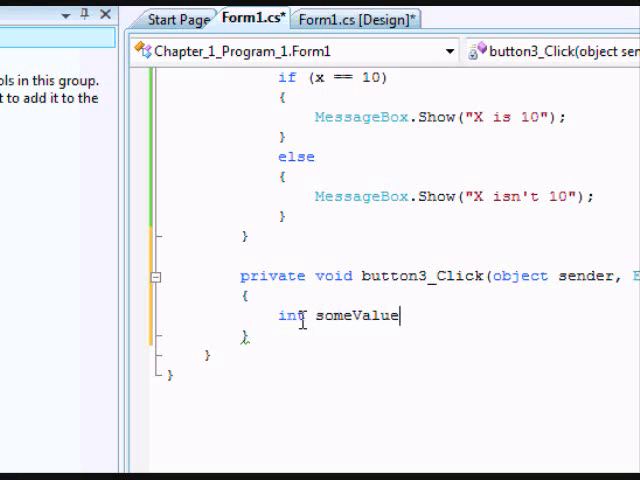
pyautogui.write('= 4')
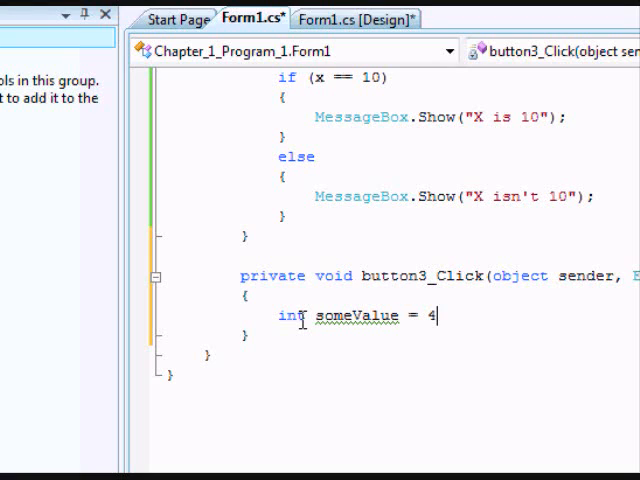
pyautogui.write(';')
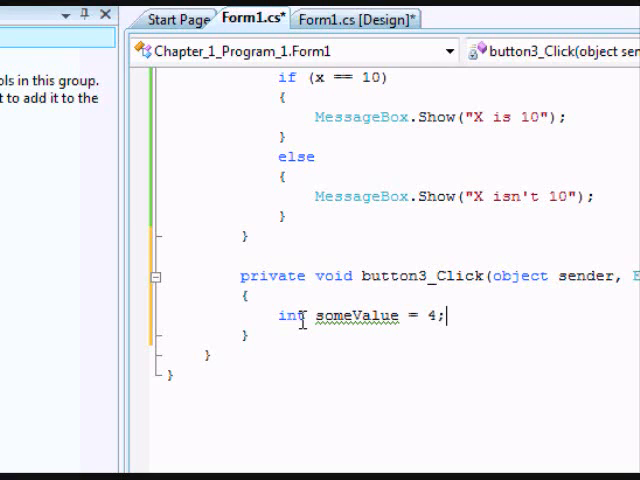
pyautogui.press('enter')
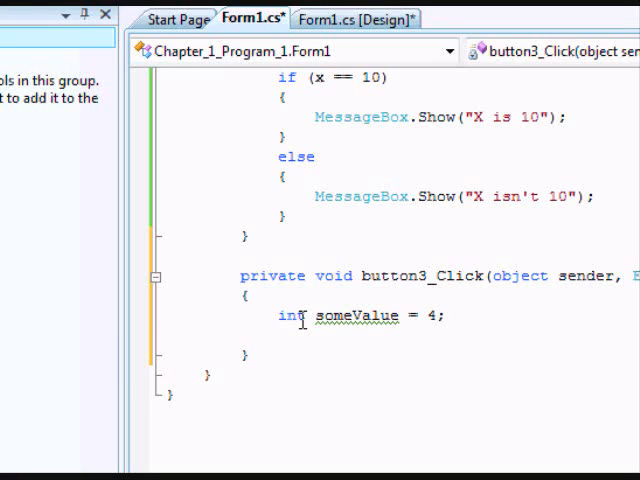
pyautogui.write('string')
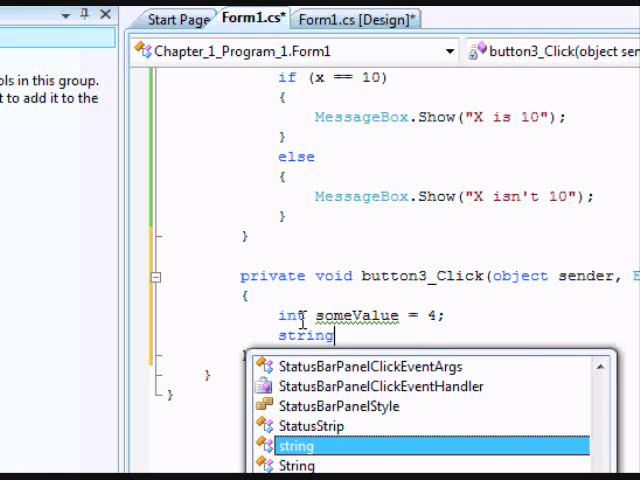
pyautogui.write('nam')
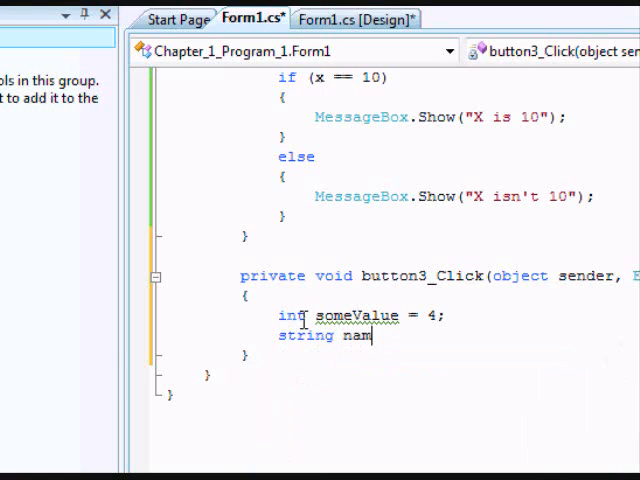
pyautogui.write('e = "Bobo')
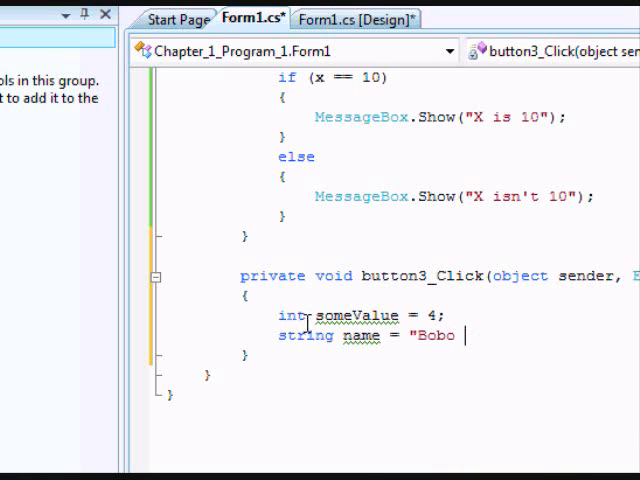
pyautogui.write('Jr.')
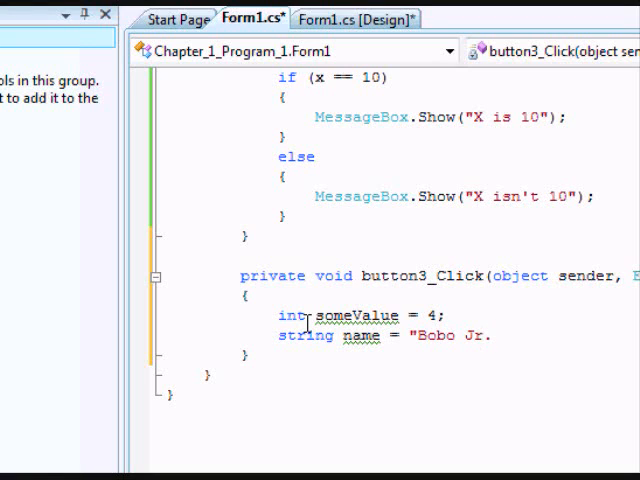
pyautogui.write('";')
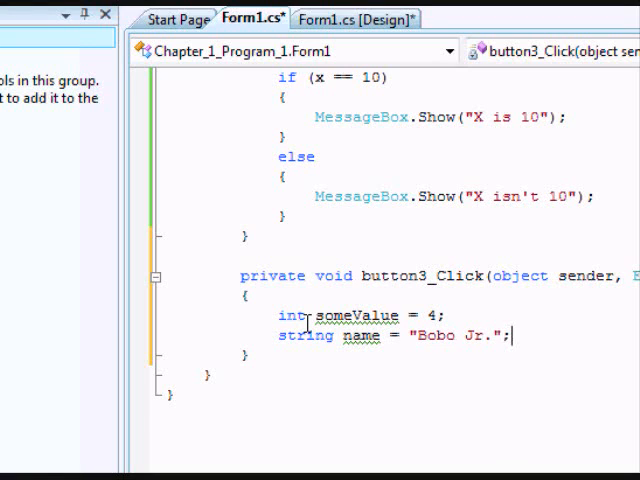
pyautogui.press('Enter')
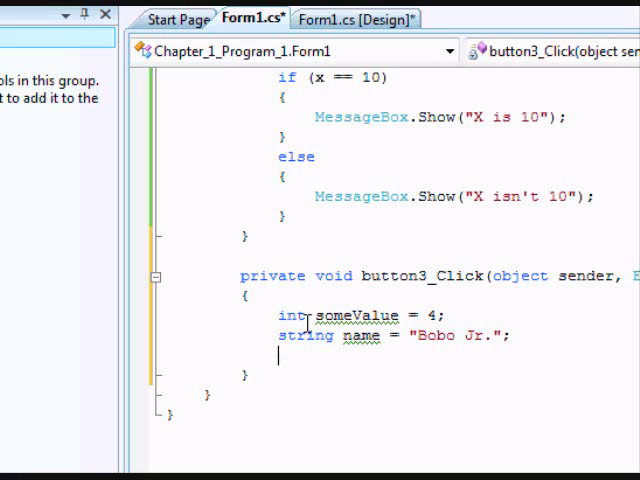
# Begin if ((someValue = 4) && (name = "Bobo Jr." combining both checks with &&.
pyautogui.write('if')
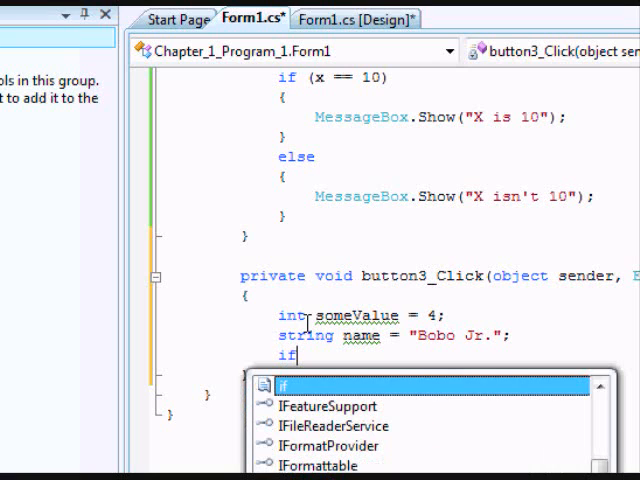
pyautogui.write('((')
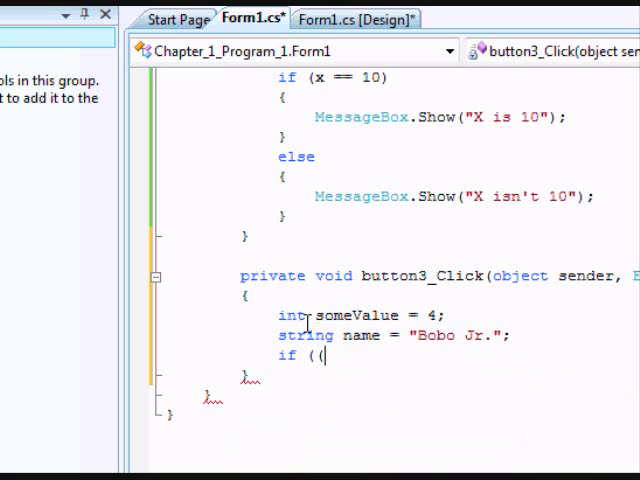
pyautogui.write('some')
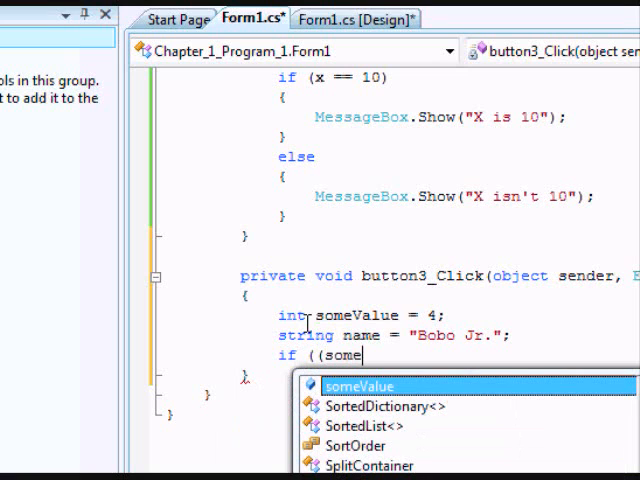
pyautogui.write('Vau')
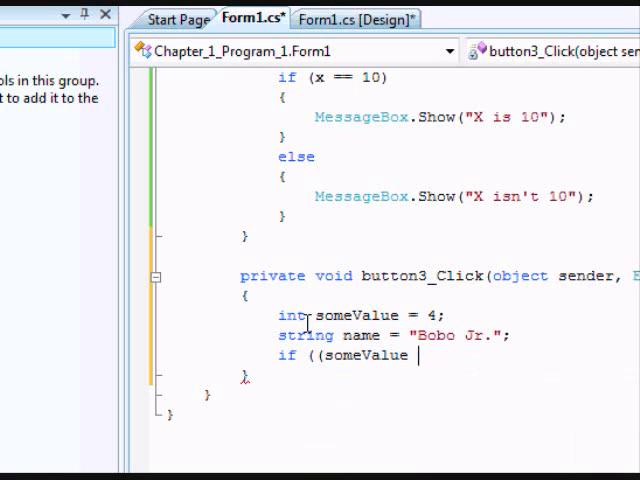
pyautogui.write('=')
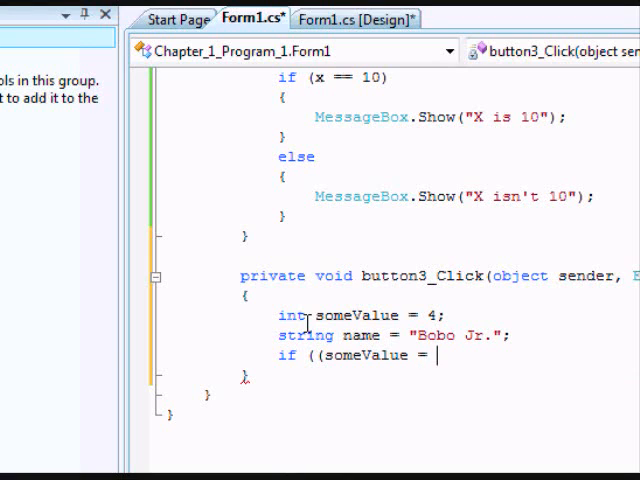
pyautogui.write('4)')
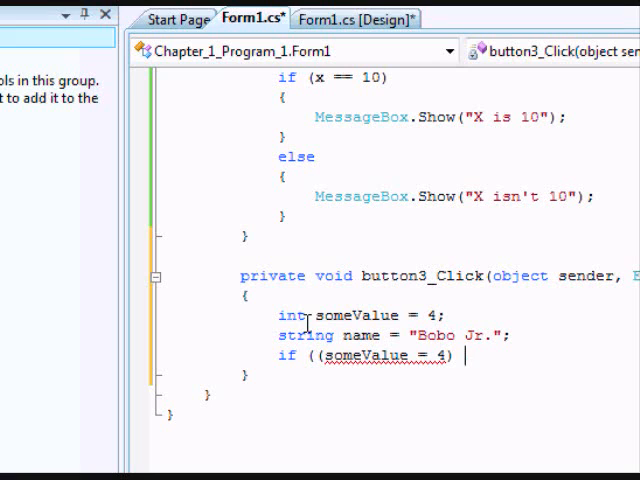
pyautogui.write('&&&')
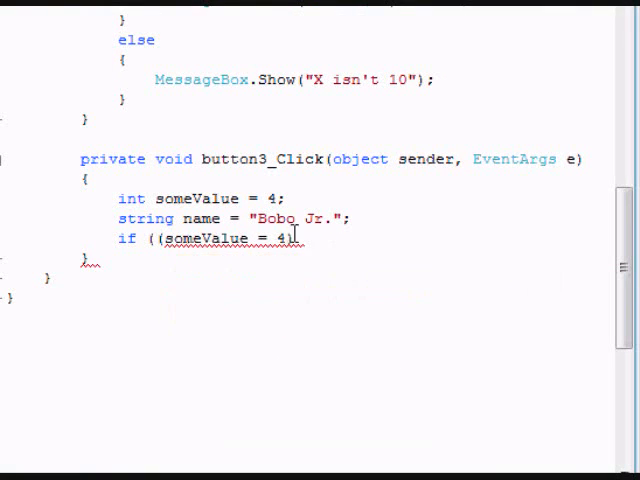
pyautogui.moveTo(404, 240)
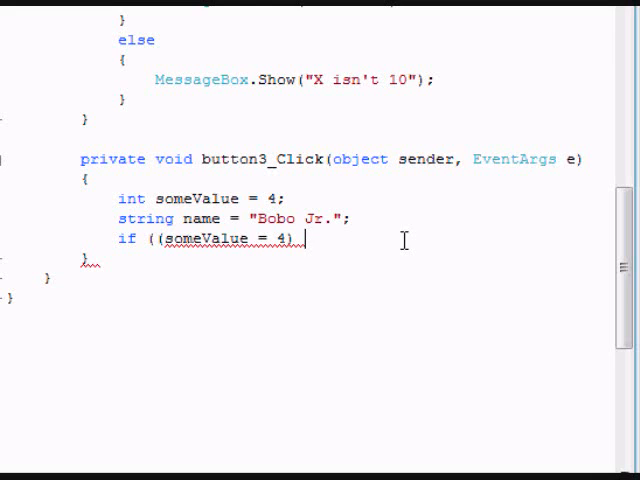
pyautogui.write('||')
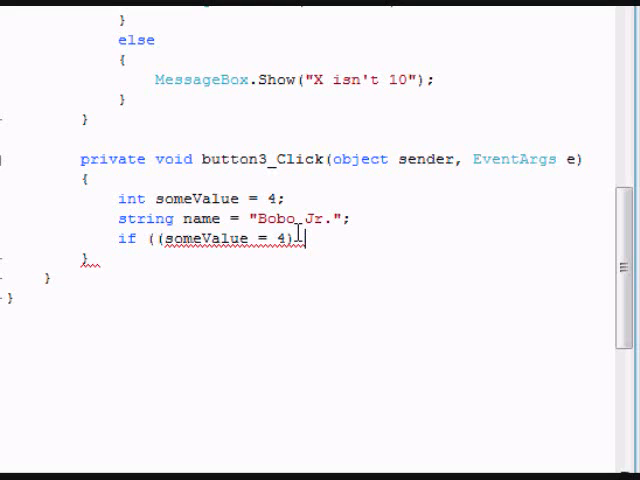
pyautogui.write('&& (name =')
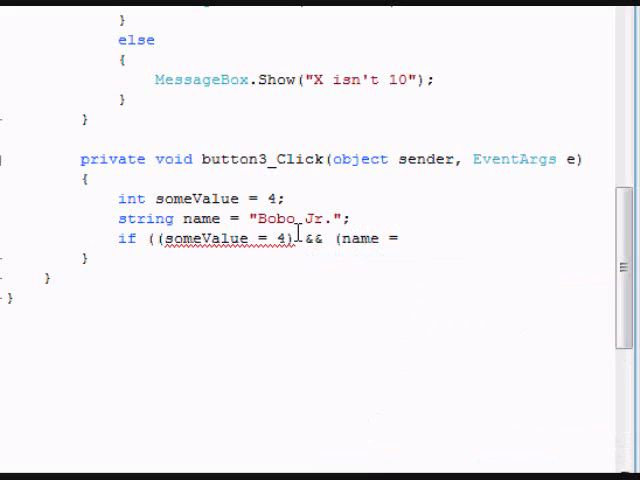
pyautogui.write('"Bo')
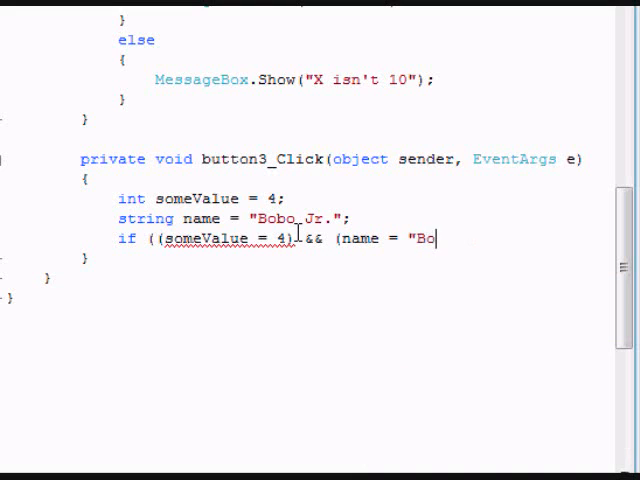
pyautogui.write('bo J')
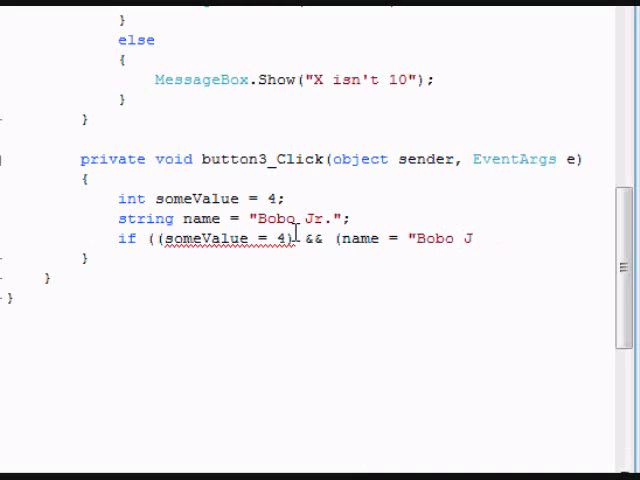
pyautogui.write('r."')
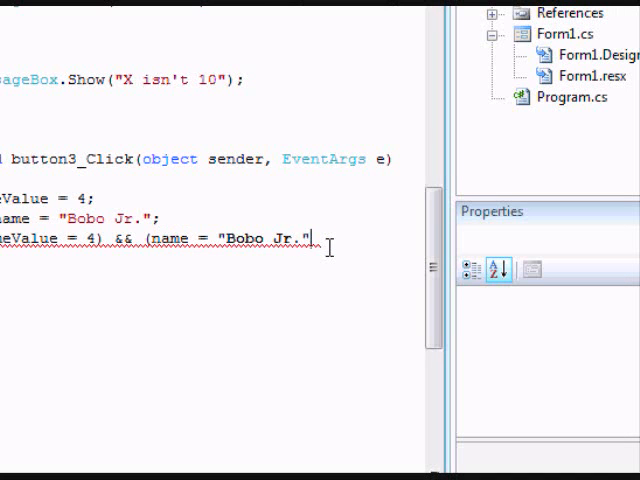
# Close the condition and show "X is 4 and the name is Bobo" inside the if block.
pyautogui.write('))')
pyautogui.write('{')
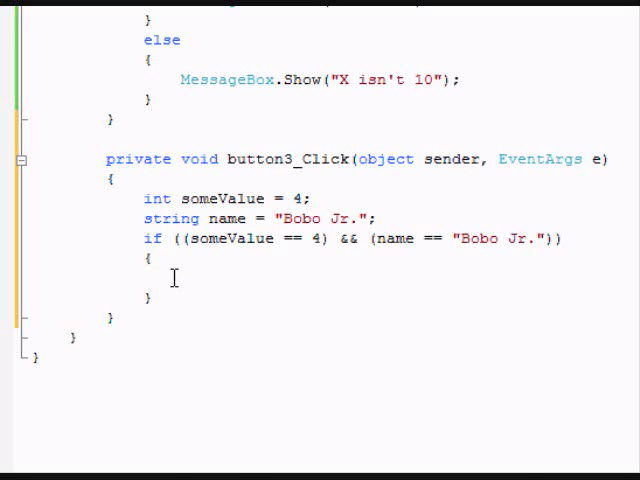
pyautogui.write('MessageBox.Show("Test");')
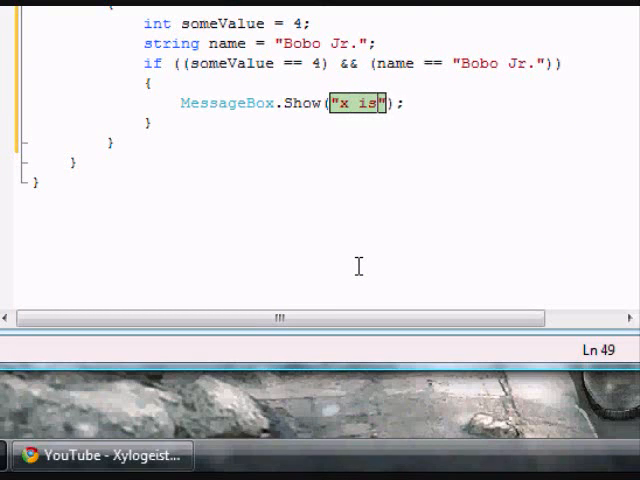
pyautogui.press('Delete')
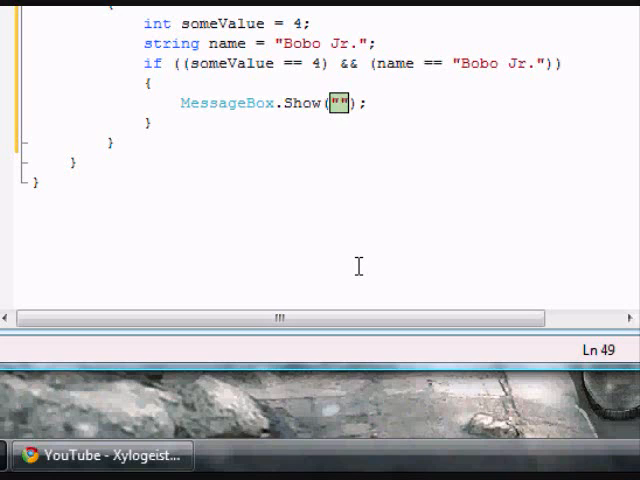
pyautogui.write('X')
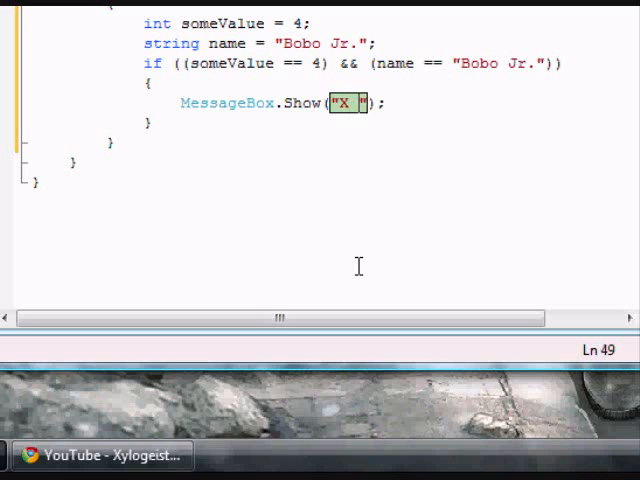
pyautogui.write('is 4 and the name is B')
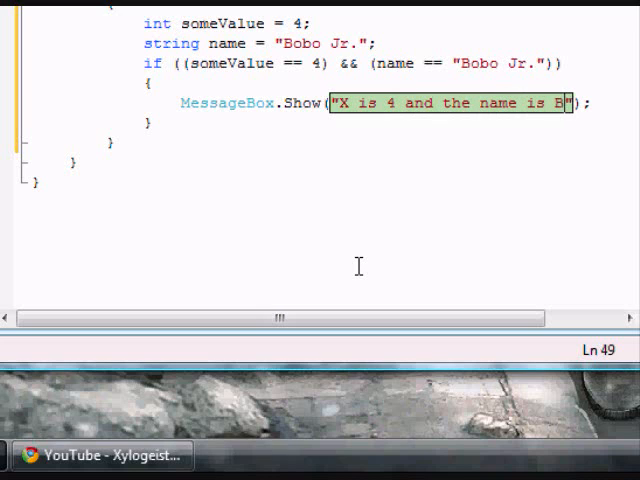
pyautogui.write('obo')
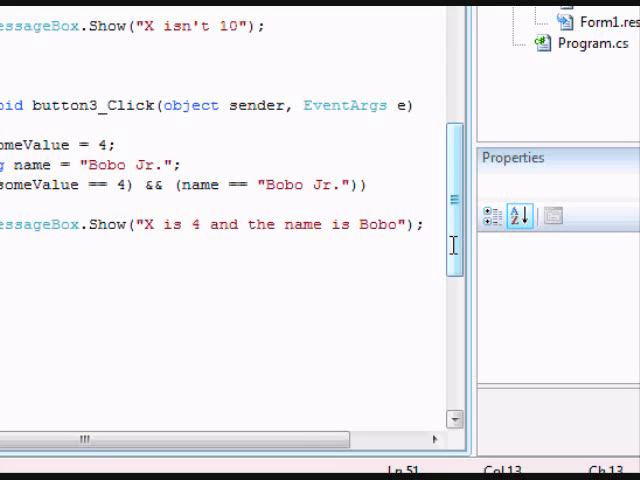
# After the if block, add MessageBox.Show("This line runs no matter what.").
pyautogui.write('"Test"')
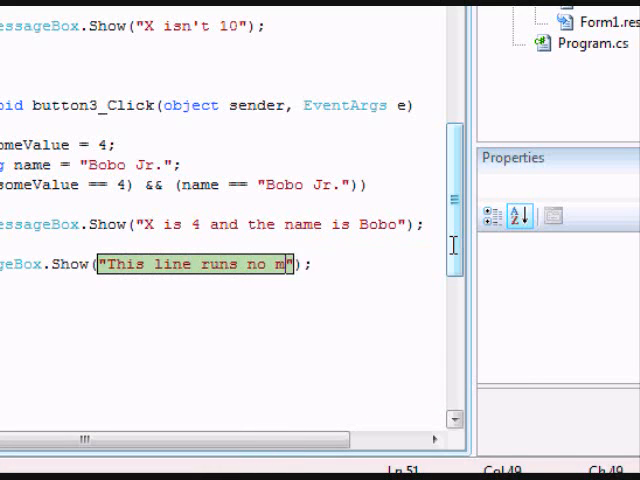
pyautogui.write('atter what')
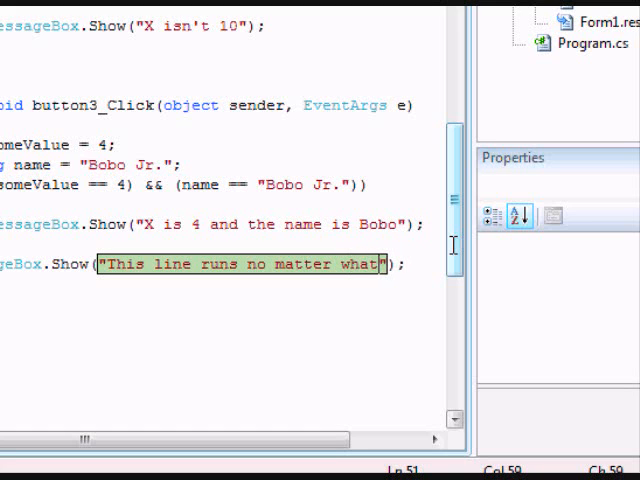
pyautogui.write('.')
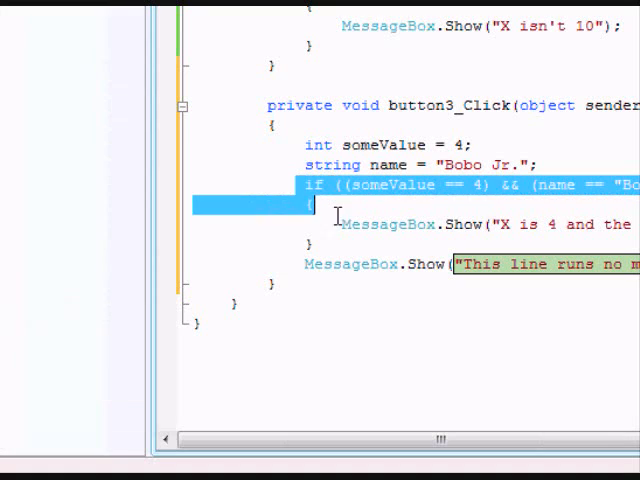
# Run the form, click button3 and dismiss both message boxes.
pyautogui.hscroll(-3)
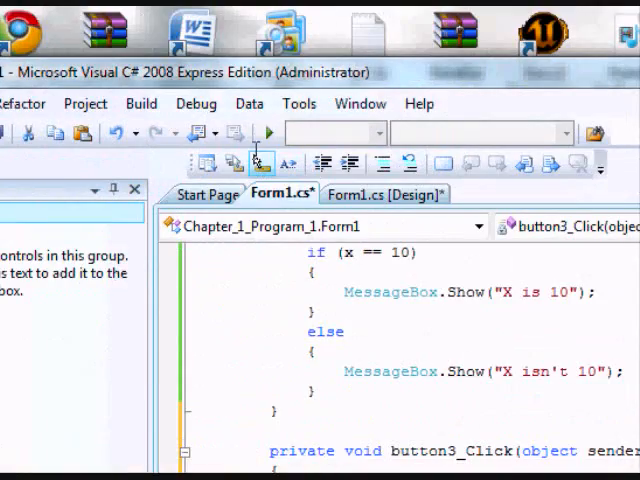
pyautogui.click(268, 132)
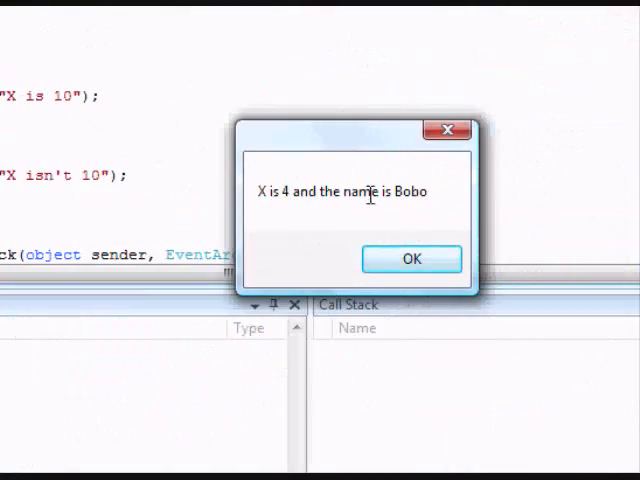
pyautogui.click(412, 258)
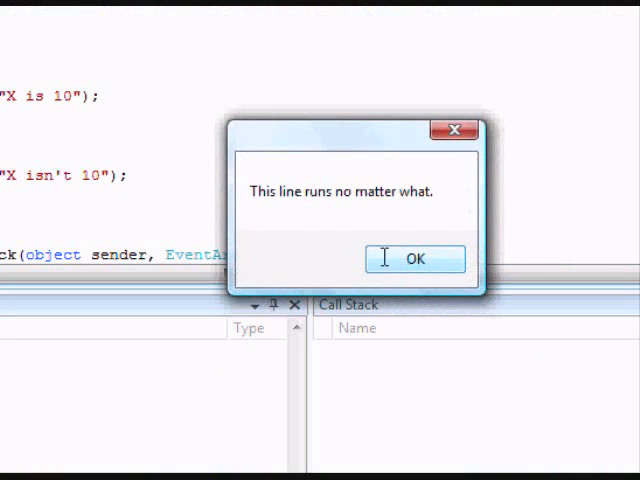
pyautogui.click(416, 258)
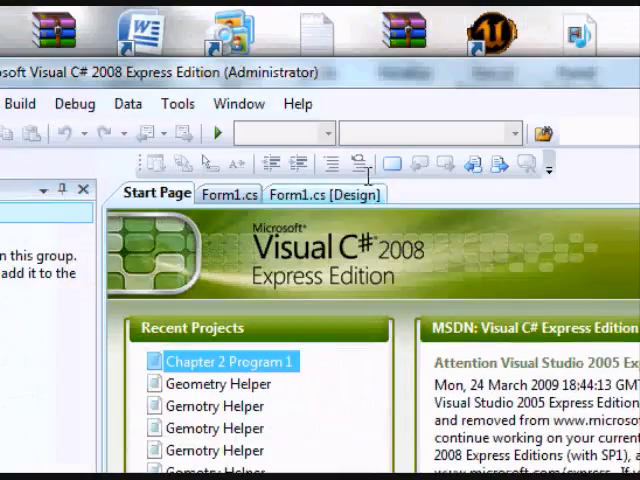
# Return to the code and declare int count = 0; in button4_Click.
pyautogui.click(228, 192)
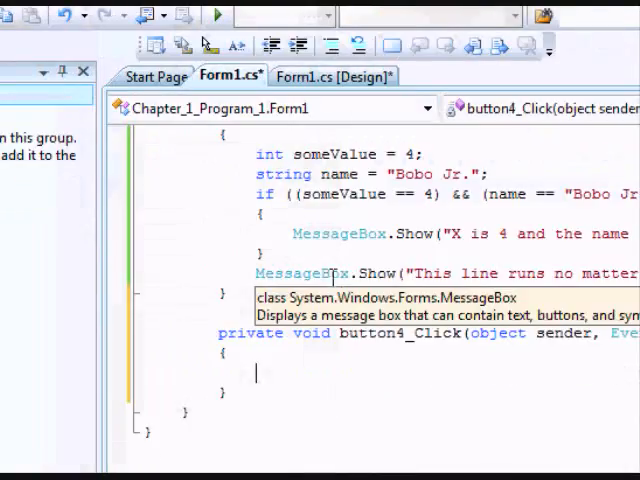
pyautogui.scroll(-3)
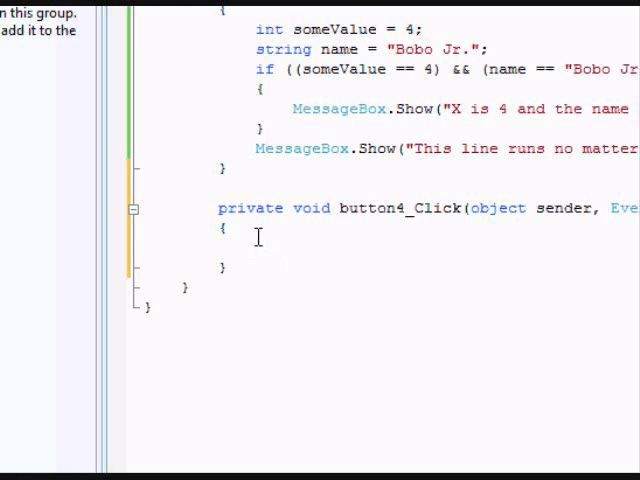
pyautogui.write('int')
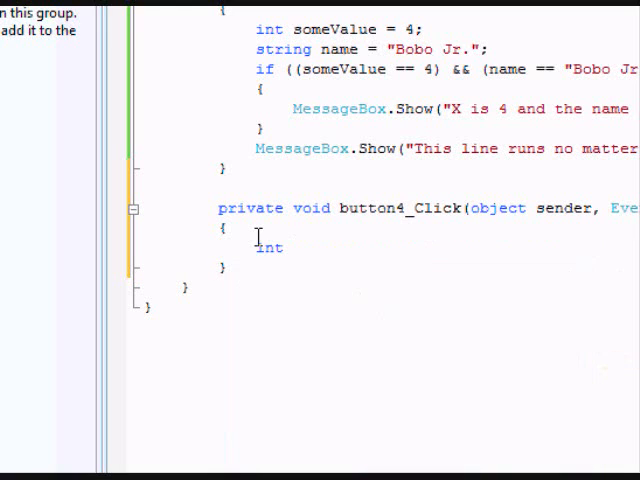
pyautogui.write('count')
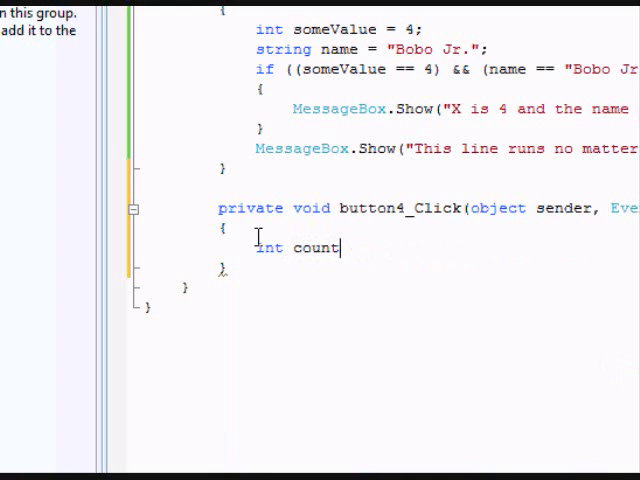
pyautogui.write('= 0;')
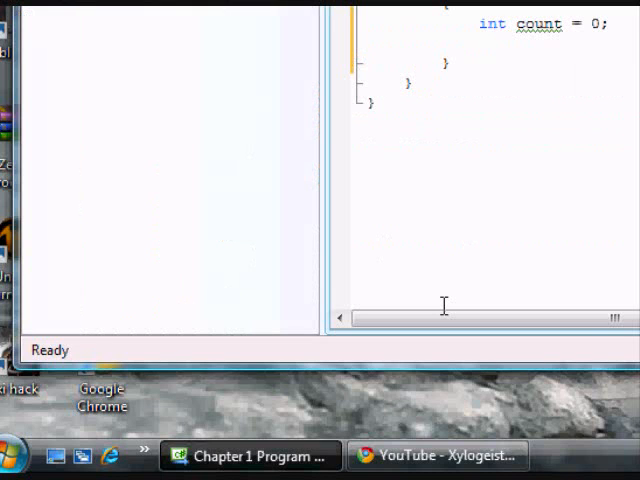
# Add while (count < 10) { count = count + 1; } and move below the loop.
pyautogui.write('wh')
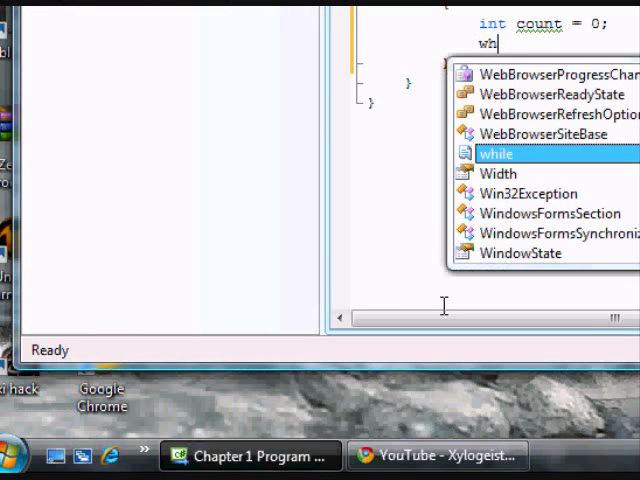
pyautogui.write('ile')
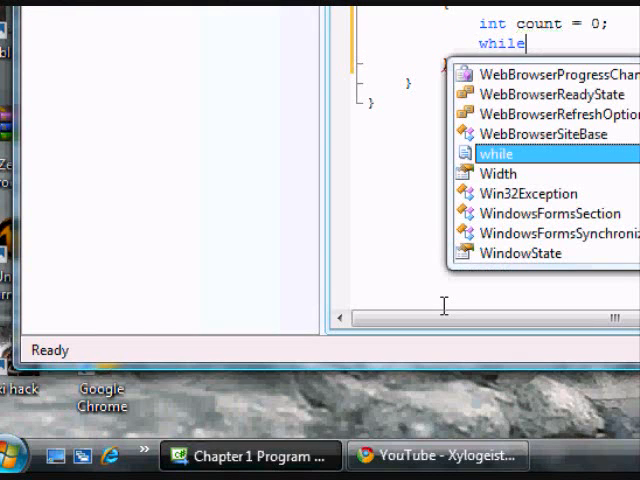
pyautogui.write('(')
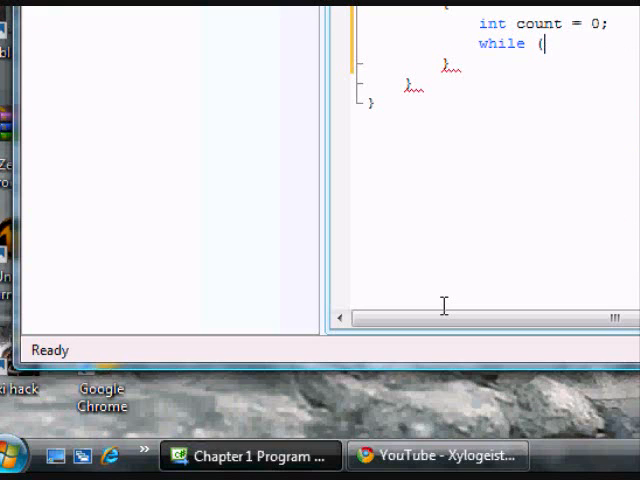
pyautogui.write('count')
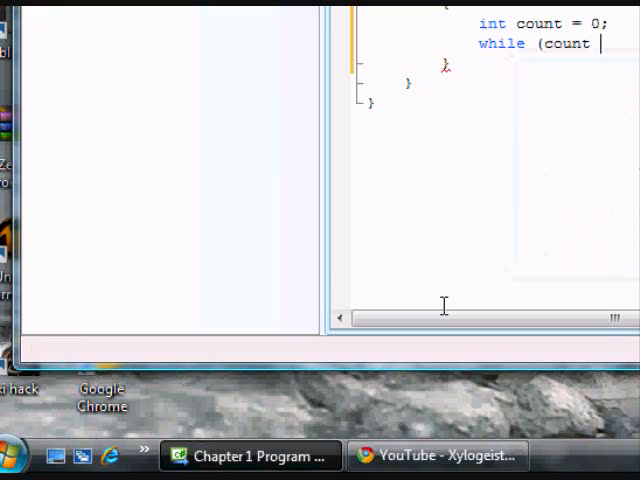
pyautogui.write('< 10')
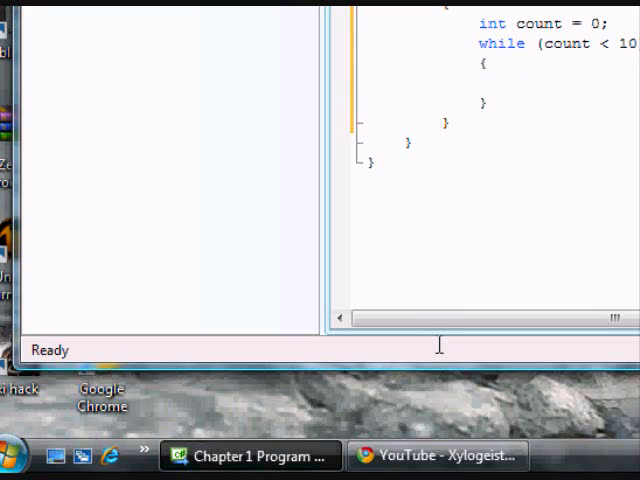
pyautogui.write('count =')
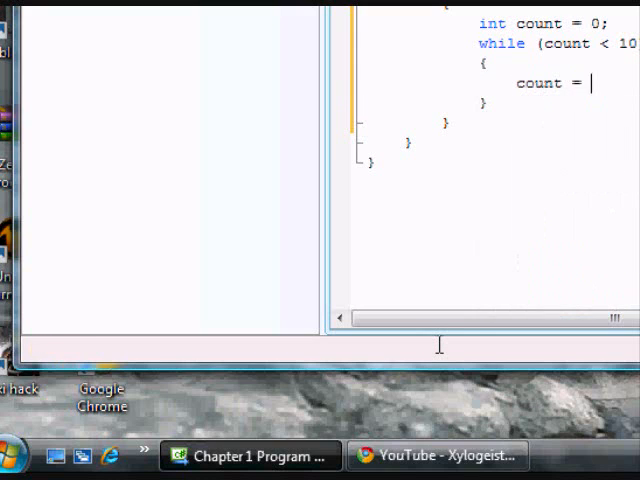
pyautogui.write('count+')
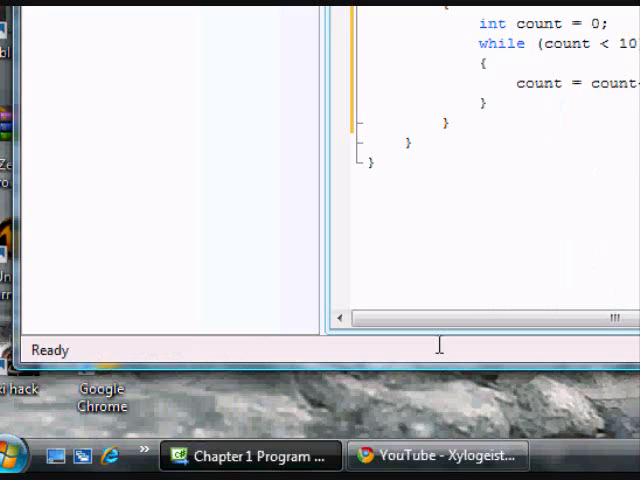
pyautogui.moveTo(474, 332)
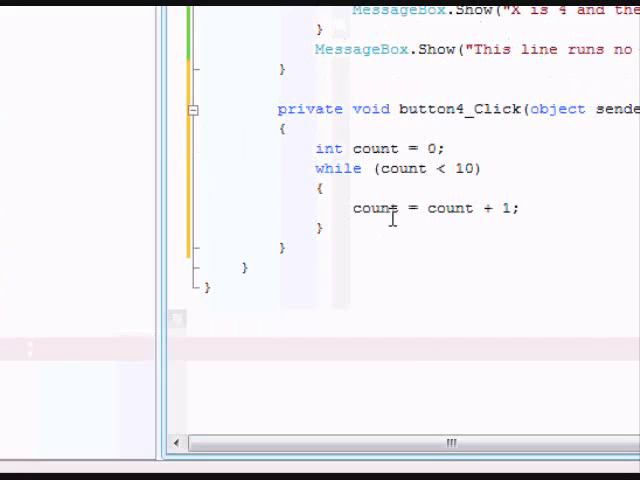
pyautogui.hscroll(-3)
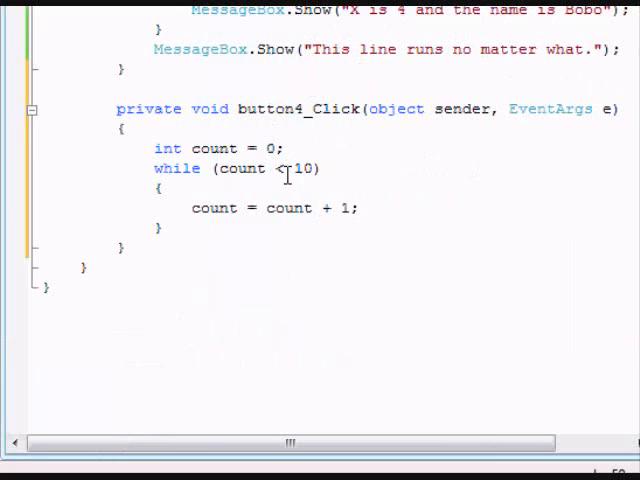
pyautogui.moveTo(308, 168)
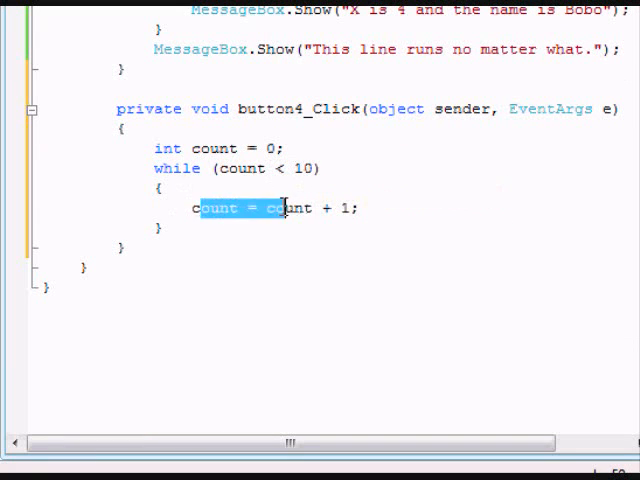
pyautogui.click(366, 208)
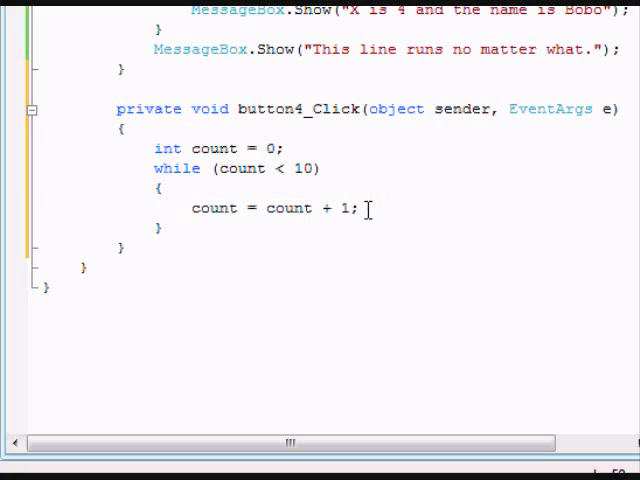
pyautogui.click(364, 208)
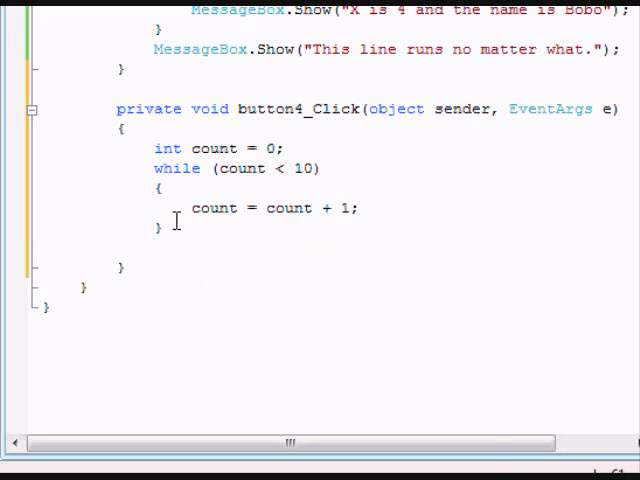
# Write the loop header for (int i = 0; i < 5; i++).
pyautogui.write('for (int')
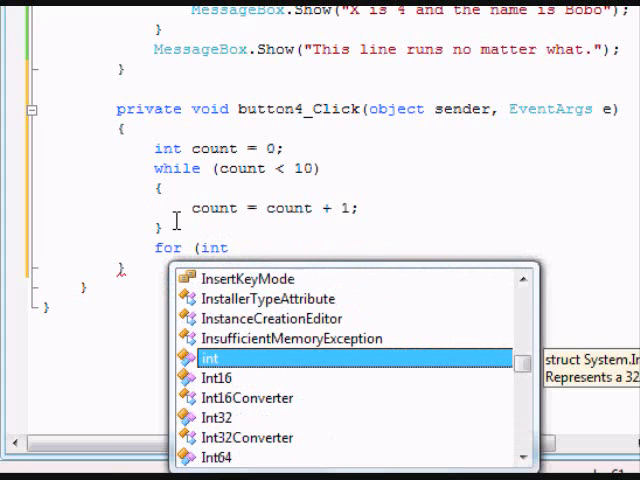
pyautogui.write('i')
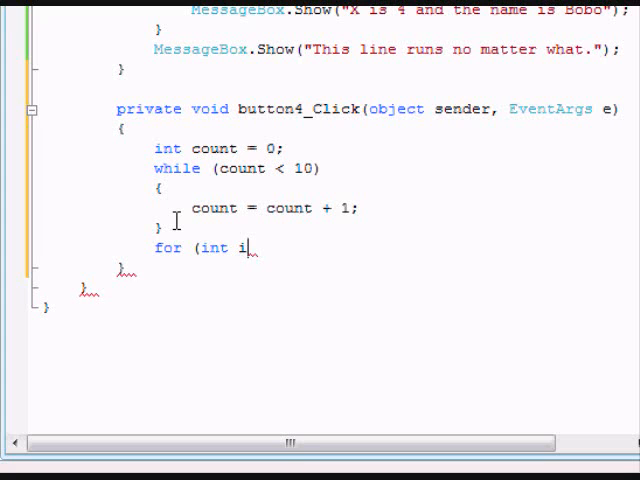
pyautogui.write('=0;')
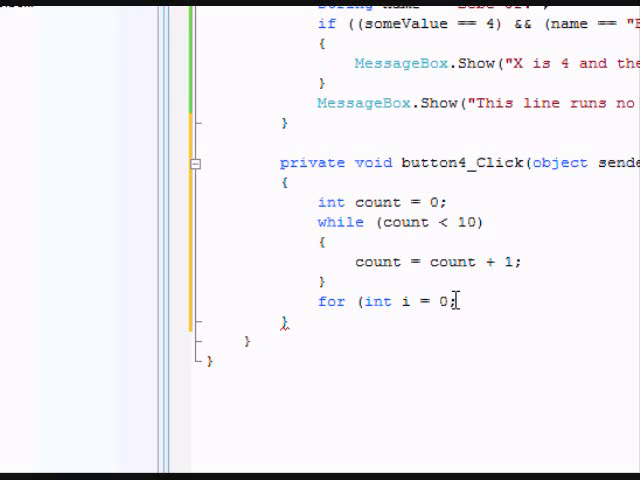
pyautogui.write('i')
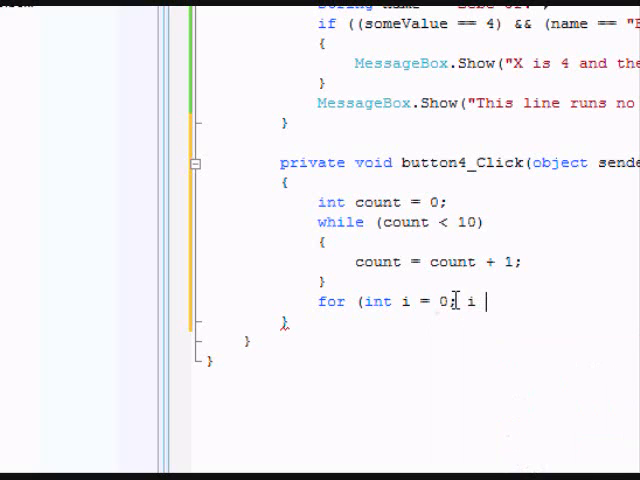
pyautogui.write('< 5')
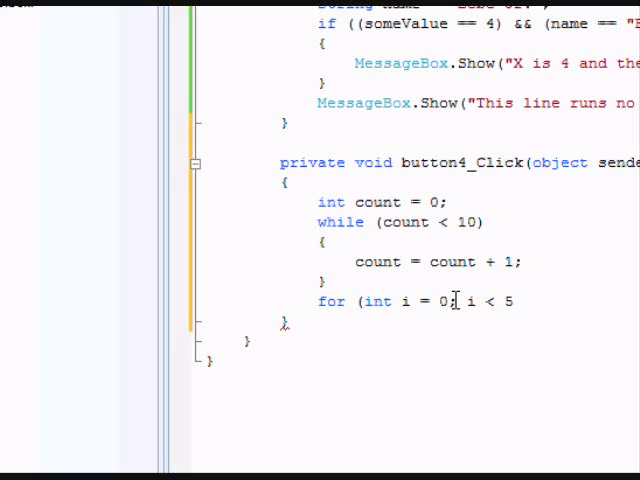
pyautogui.write('5;')
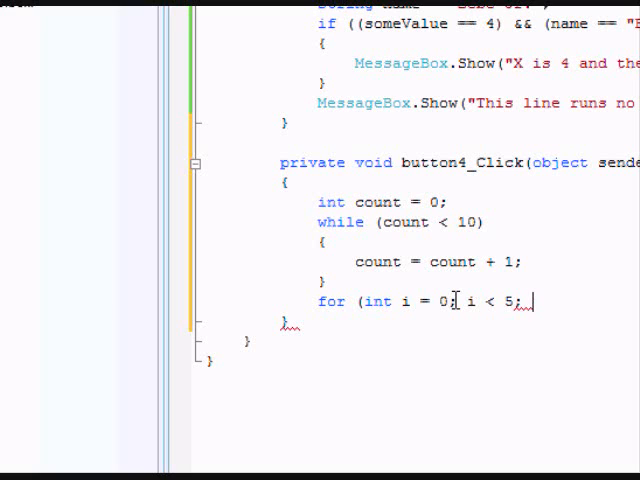
pyautogui.write('i++)')
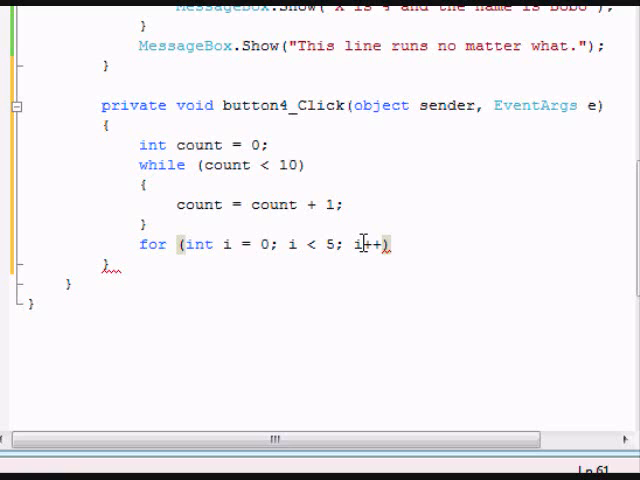
# Give the for loop the body { count = count - 1 }.
pyautogui.write('{')
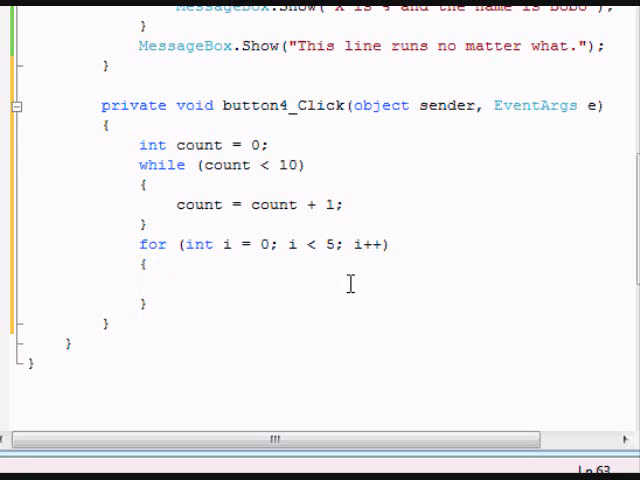
pyautogui.write('count = count - 1')
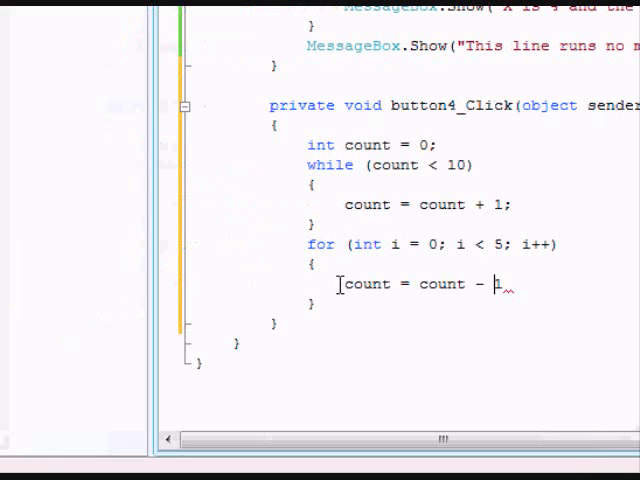
pyautogui.moveTo(390, 322)
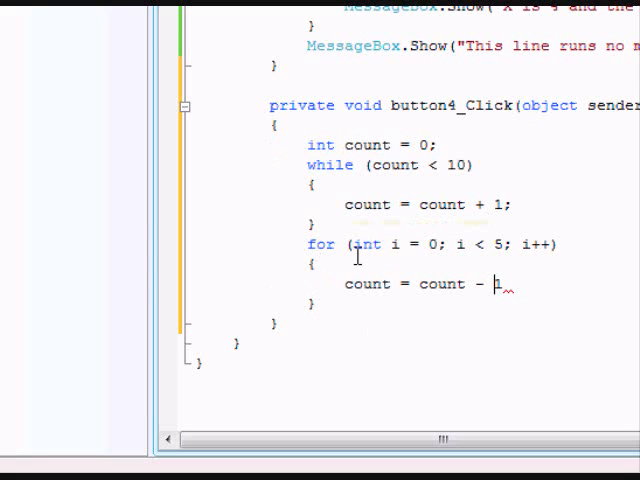
pyautogui.doubleClick(396, 244)
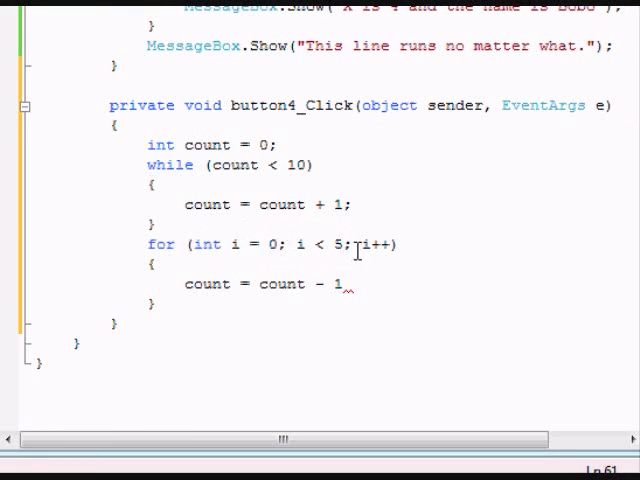
pyautogui.moveTo(294, 244); pyautogui.dragTo(344, 244)
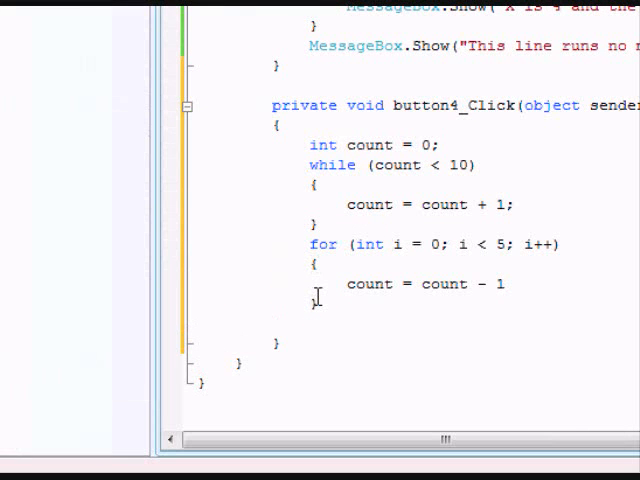
# After the for loop, add a MessageBox.Show reporting the count via IntelliSense.
pyautogui.write('me')
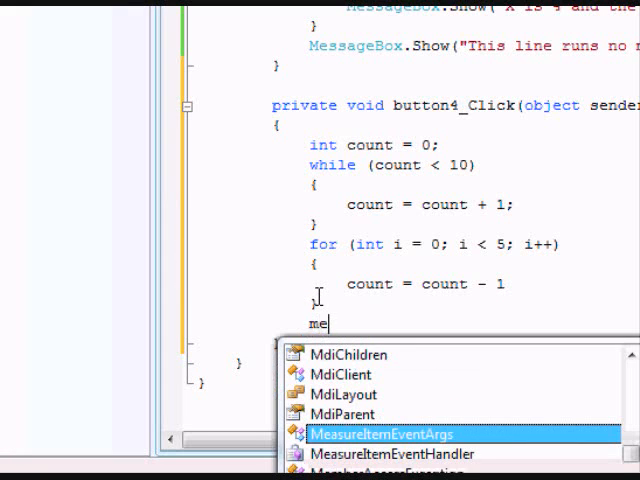
pyautogui.press('backspace')
pyautogui.write('ssageBox.Show("Count i");')
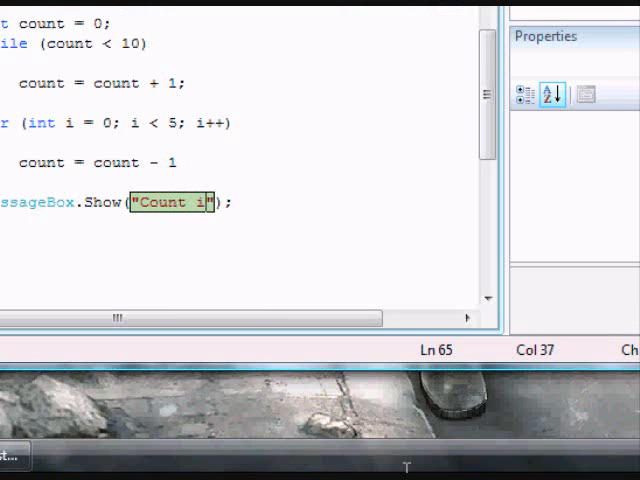
pyautogui.press('BackSpace')
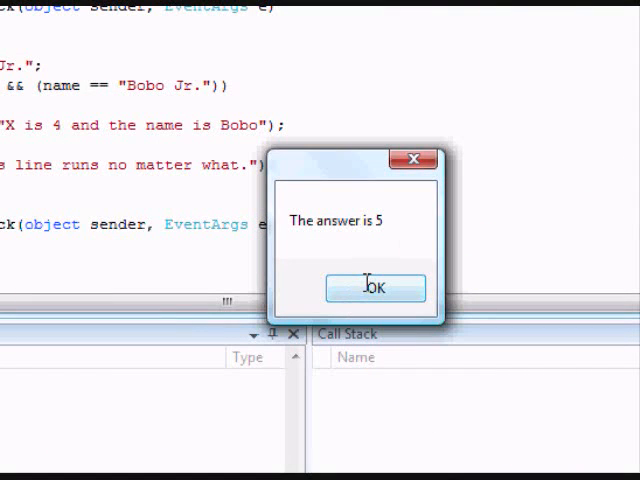
# Dismiss the 'The answer is 5' message box, returning to the button4_Click code.
pyautogui.click(376, 288)
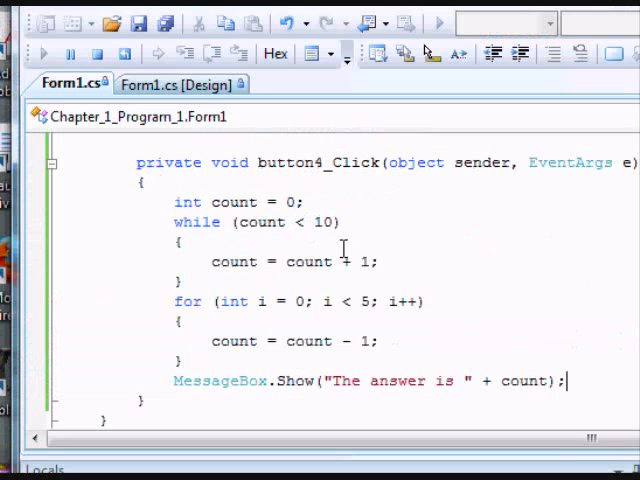
pyautogui.moveTo(368, 312)
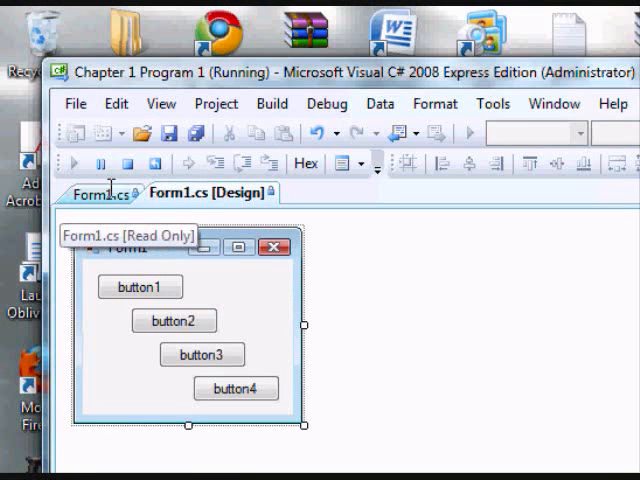
pyautogui.moveTo(502, 256)
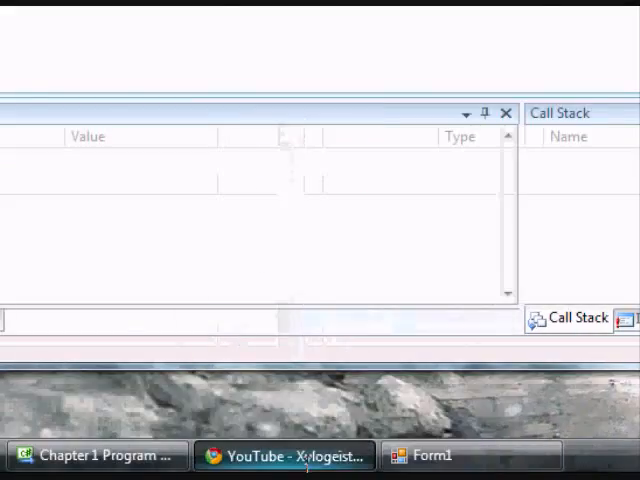
# Bring the YouTube Chrome window in front of the Visual C# editor.
pyautogui.click(284, 456)
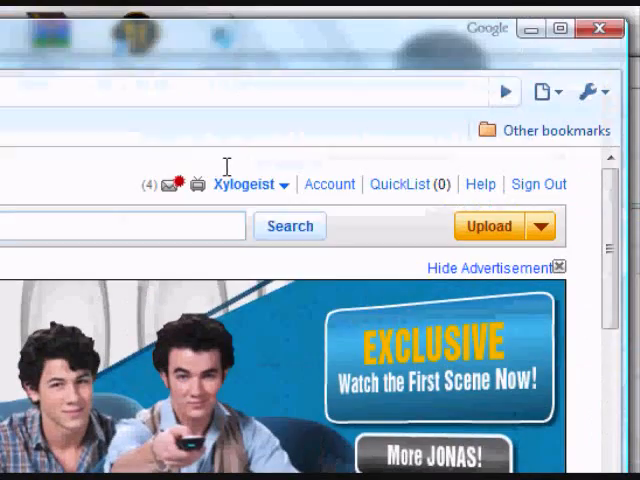